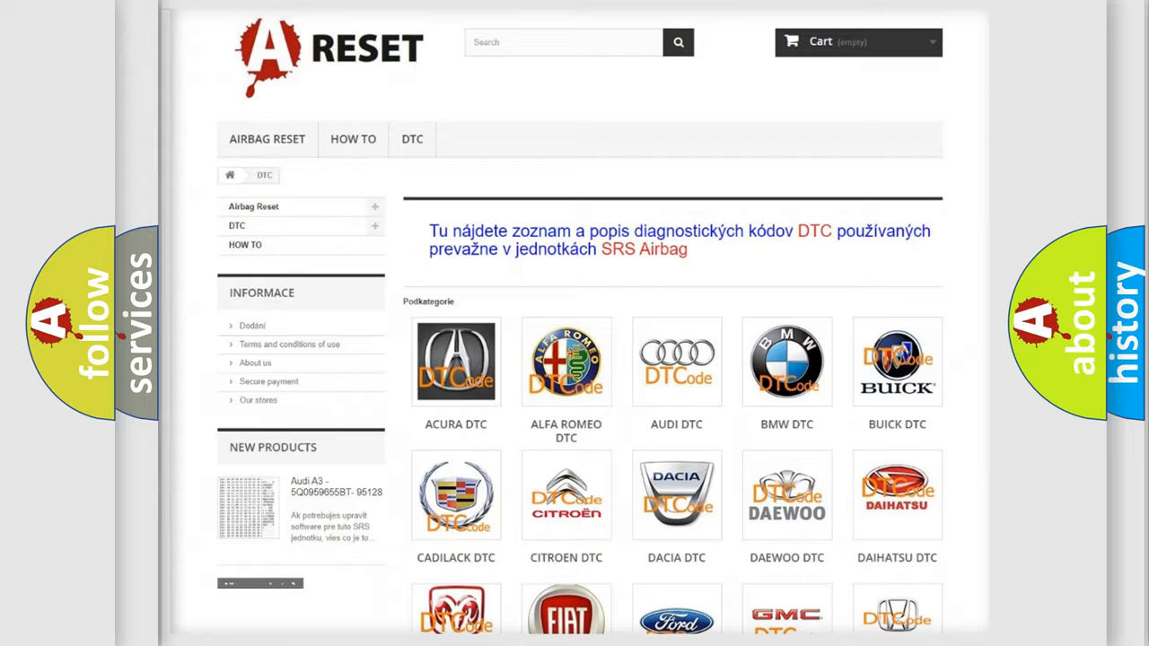
Step: Open the Toyota DTC listing from the DTC category page
scroll("down", 3)
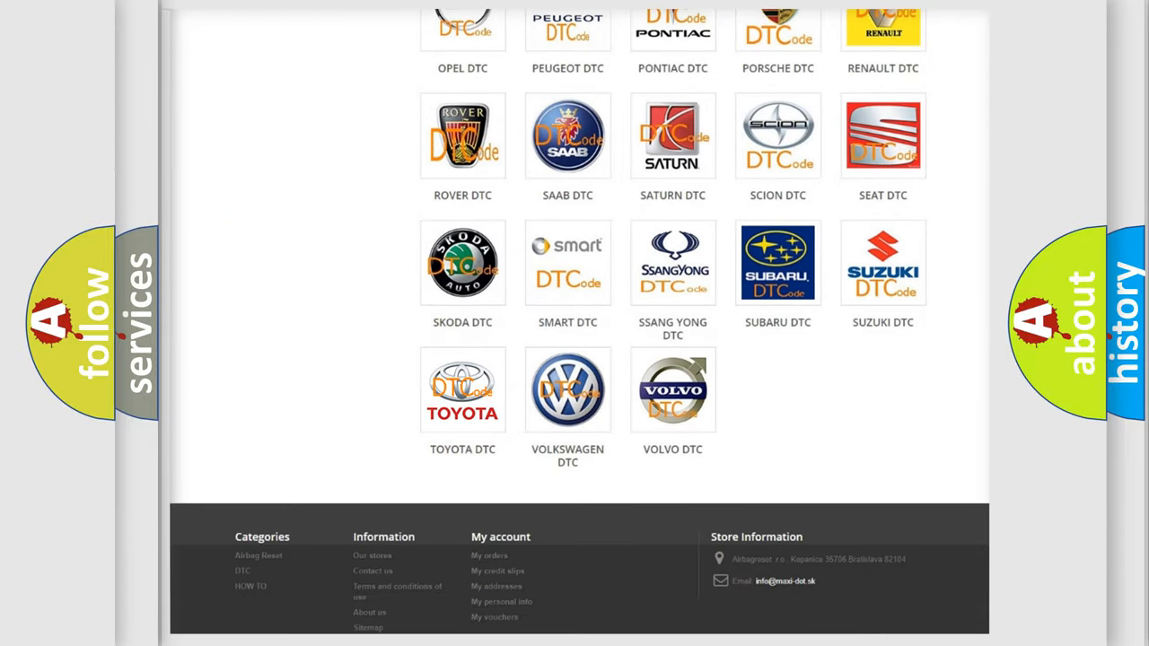
left_click(463, 390)
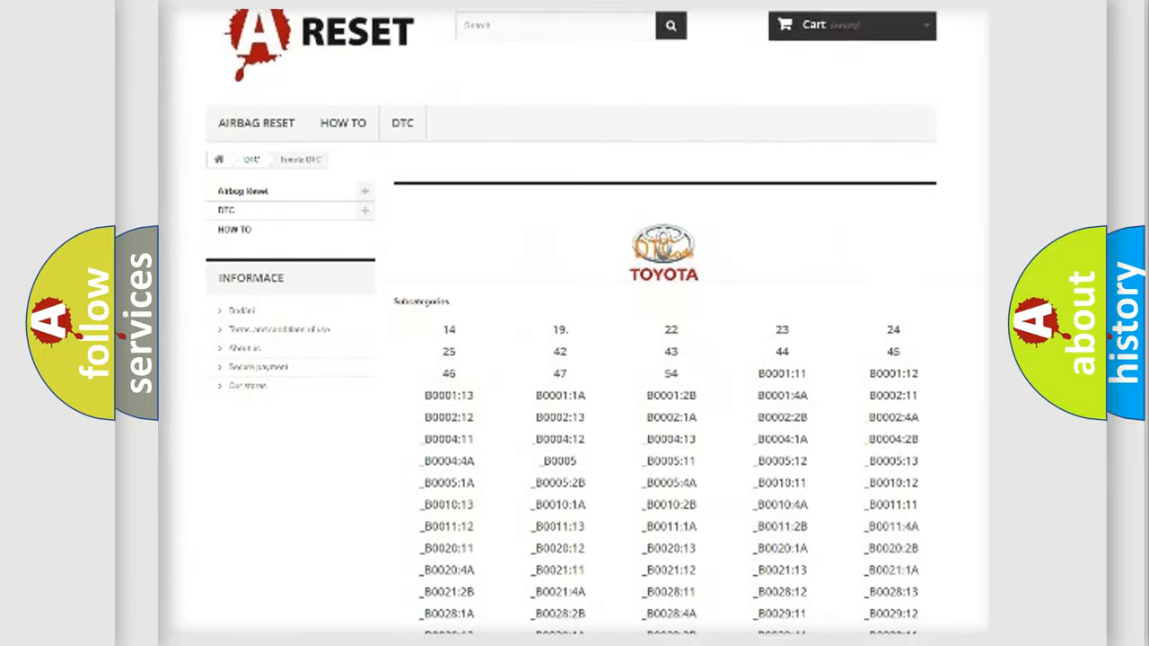
scroll("down", 3)
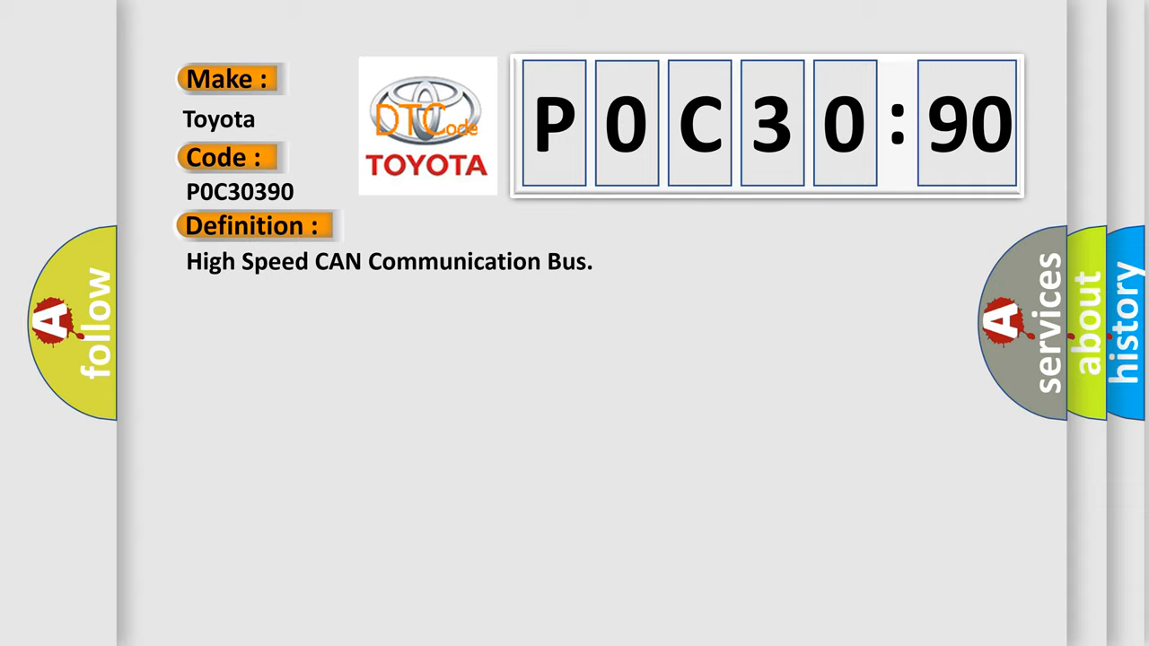
Step: Advance the P0C30:90 card to show its monitor-condition description
left_click(465, 226)
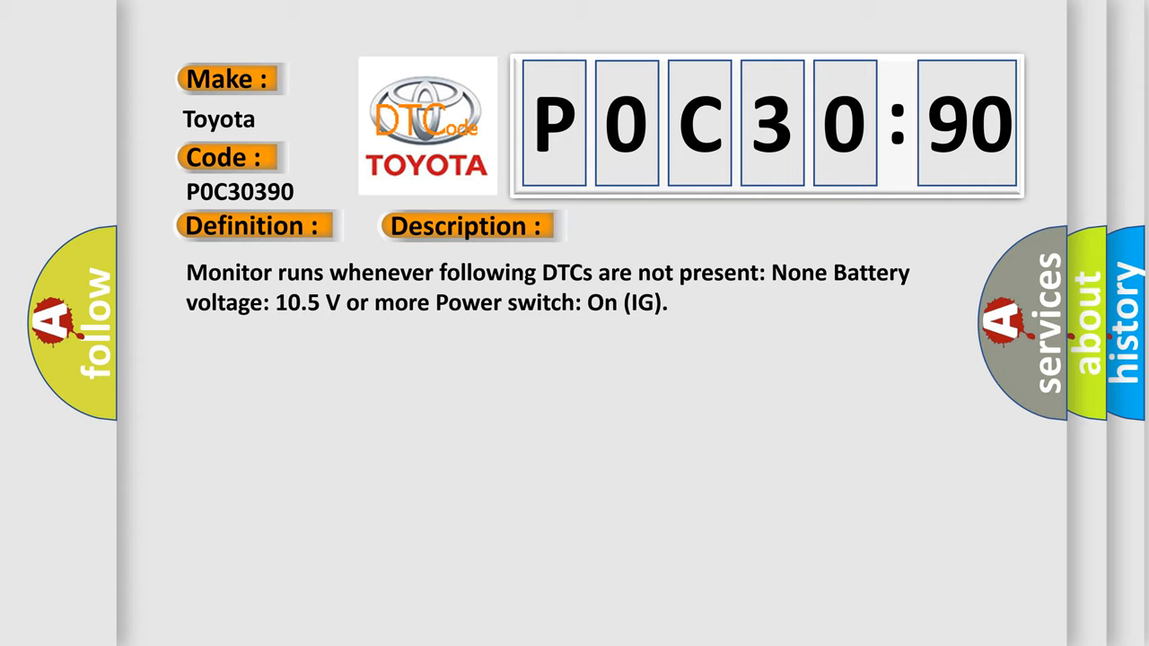